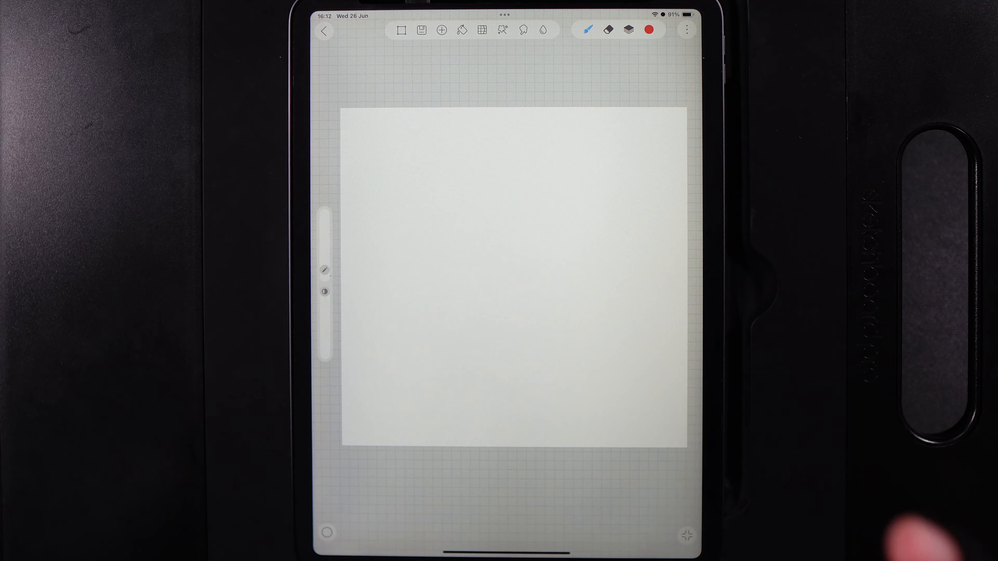
Locate the Monoline Joeldesigns brush at the bottom of the Basic brush group
{"action": "left_click", "coordinate": [586, 30]}
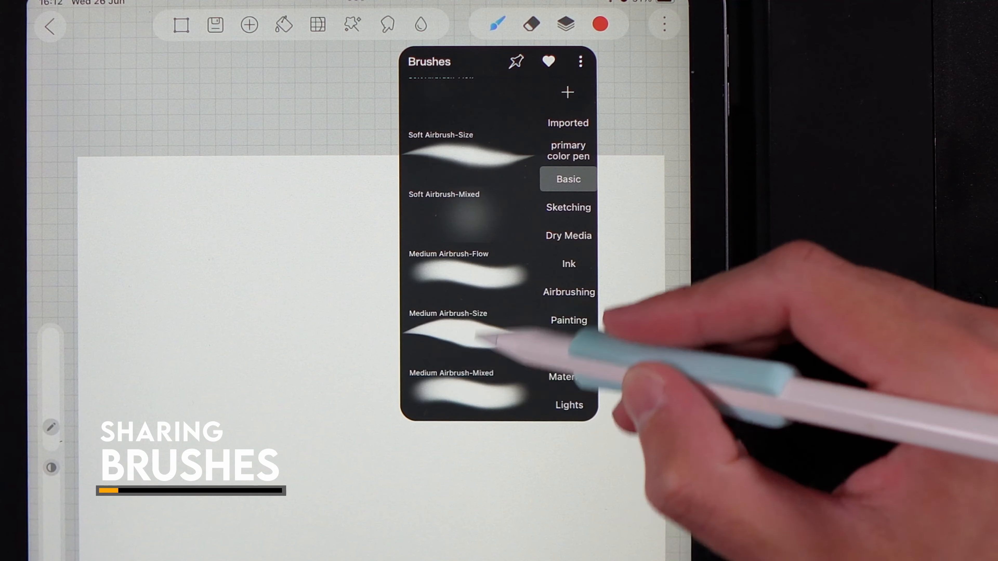
{"action": "scroll", "scroll_direction": "down", "scroll_amount": 3}
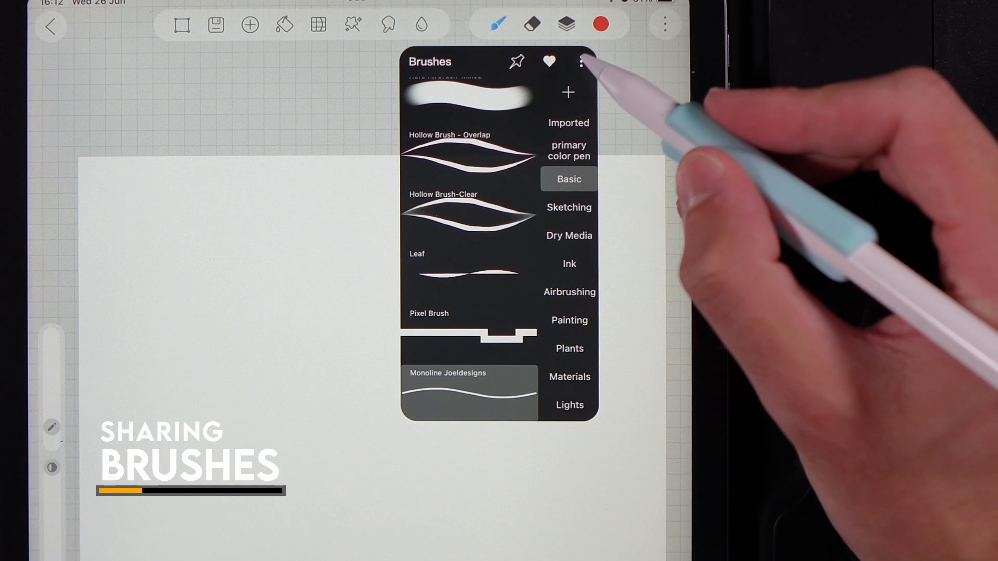
Share the Monoline Joeldesigns brush via Save to Files into the Test folder
{"action": "left_click", "coordinate": [581, 61]}
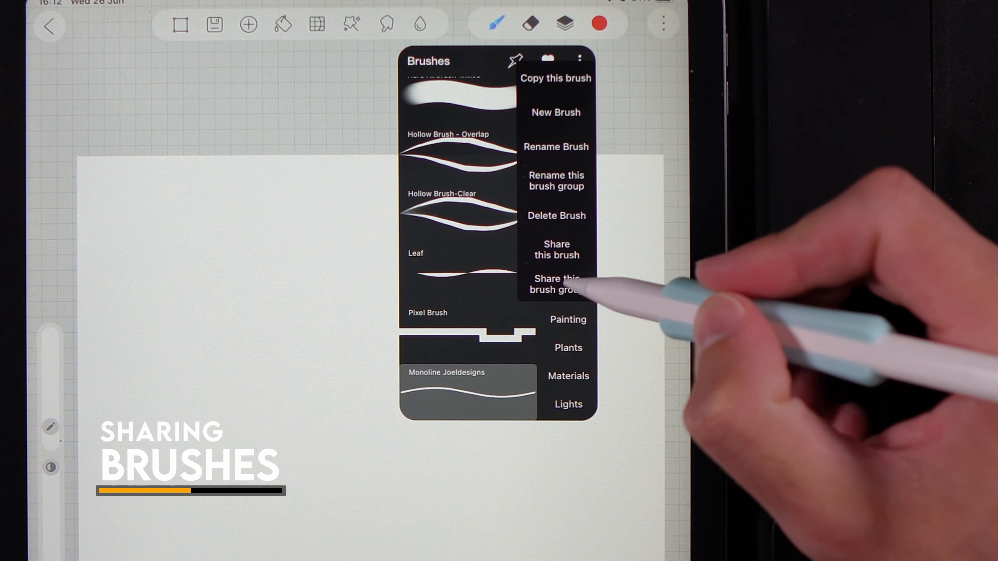
{"action": "mouse_move", "coordinate": [572, 127]}
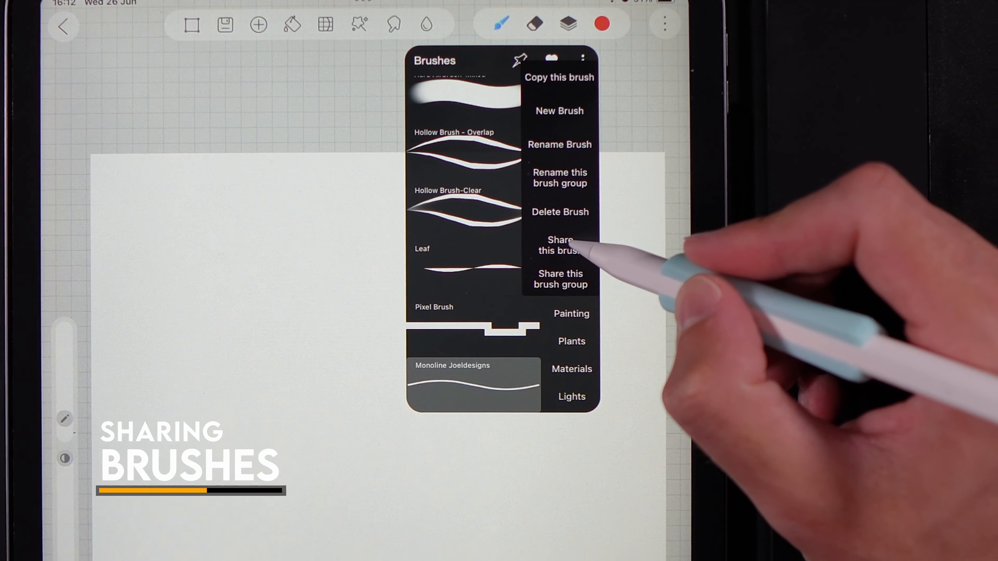
{"action": "left_click", "coordinate": [559, 244]}
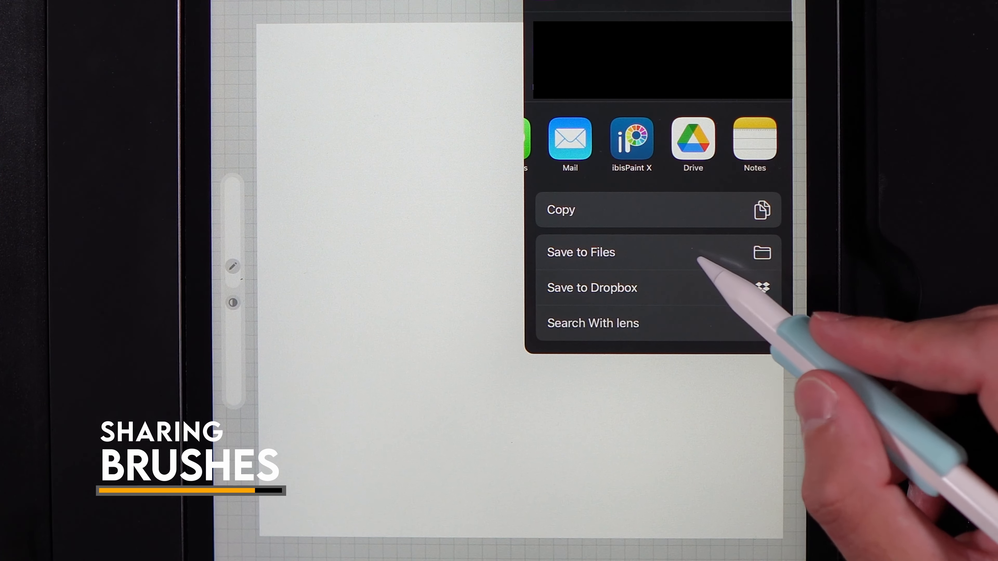
{"action": "left_click", "coordinate": [580, 252]}
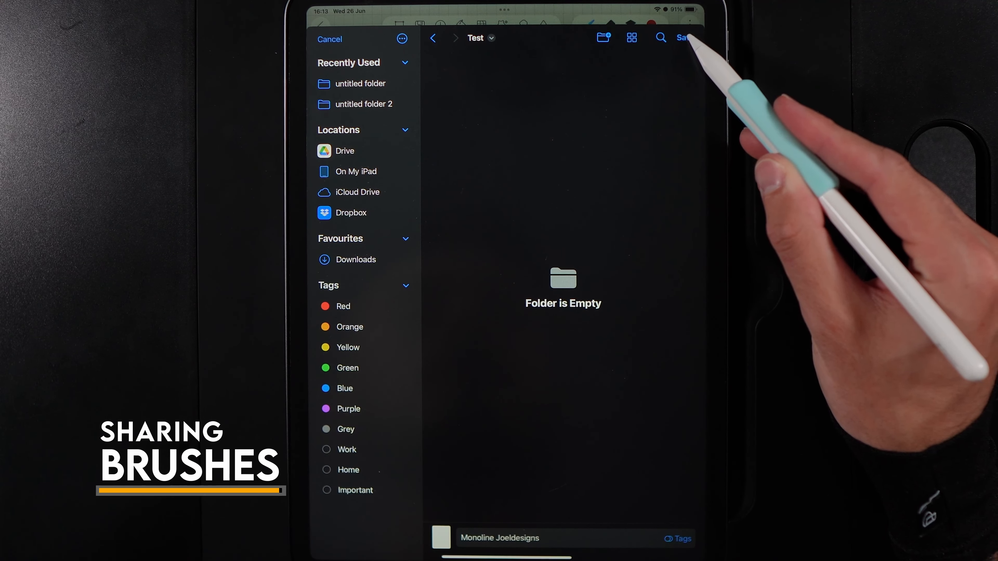
{"action": "left_click", "coordinate": [685, 38]}
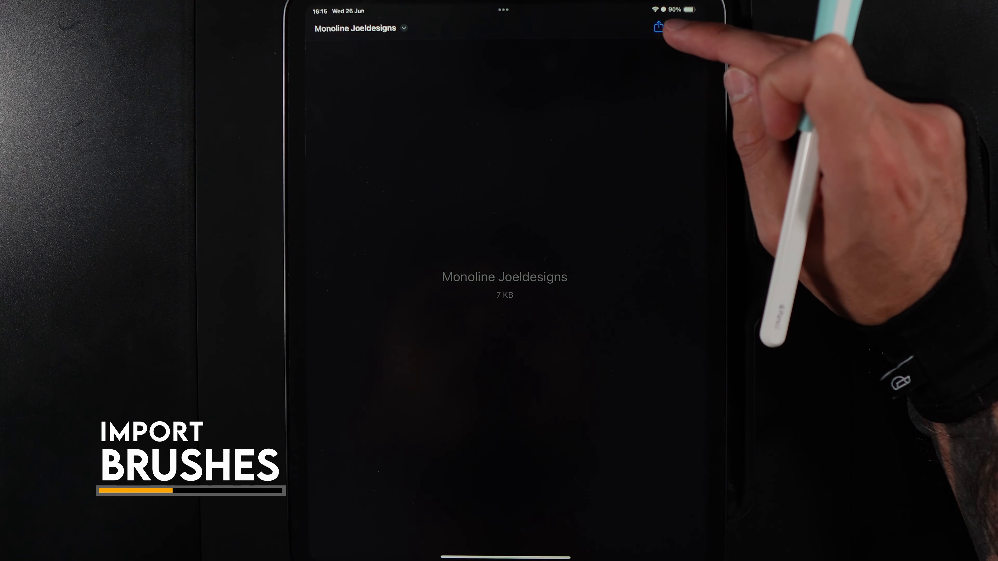
Bring up the share sheet for the saved Monoline Joeldesigns brush file
{"action": "left_click", "coordinate": [659, 28]}
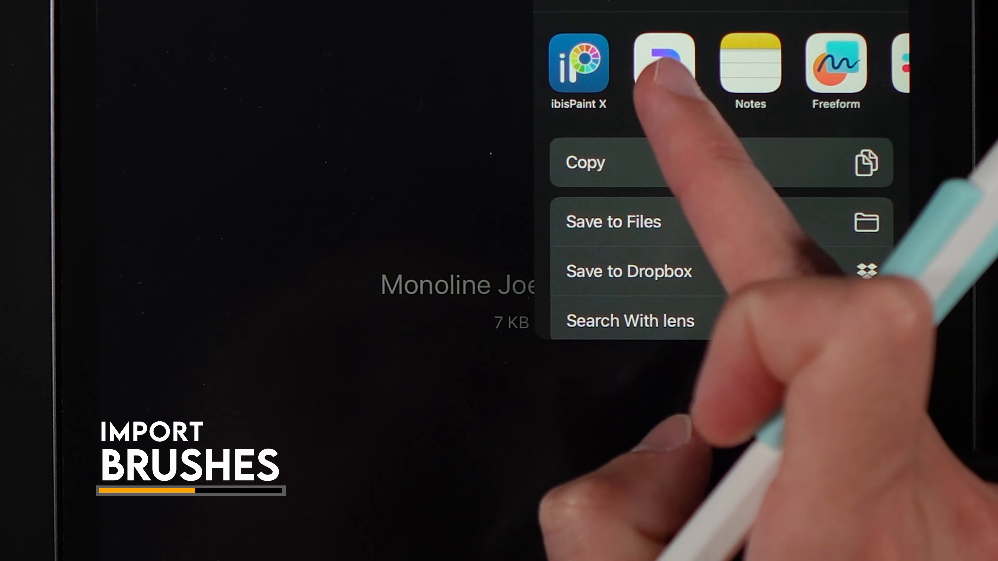
Send the brush file to HiPaint and confirm the import
{"action": "left_click", "coordinate": [665, 63]}
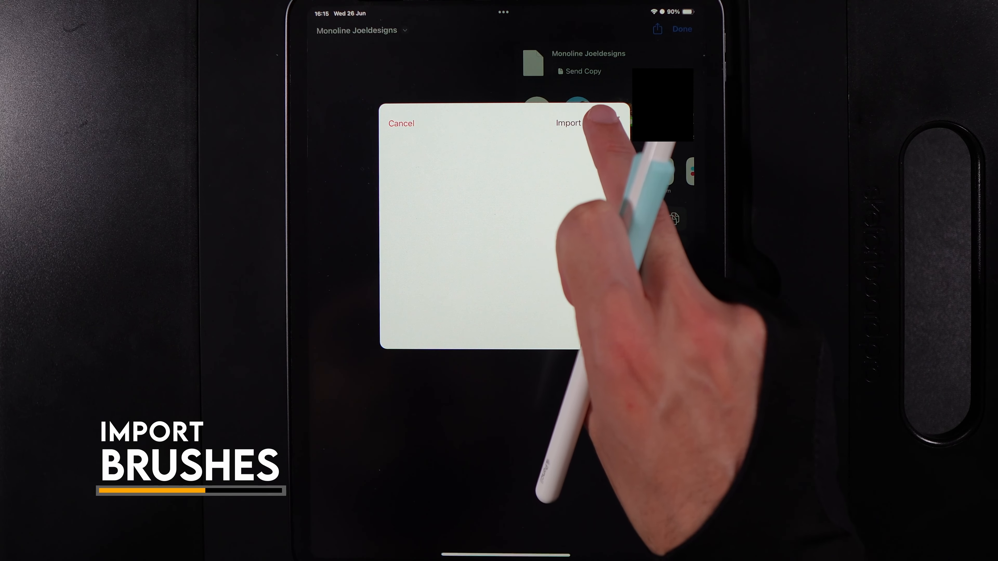
{"action": "left_click", "coordinate": [567, 123]}
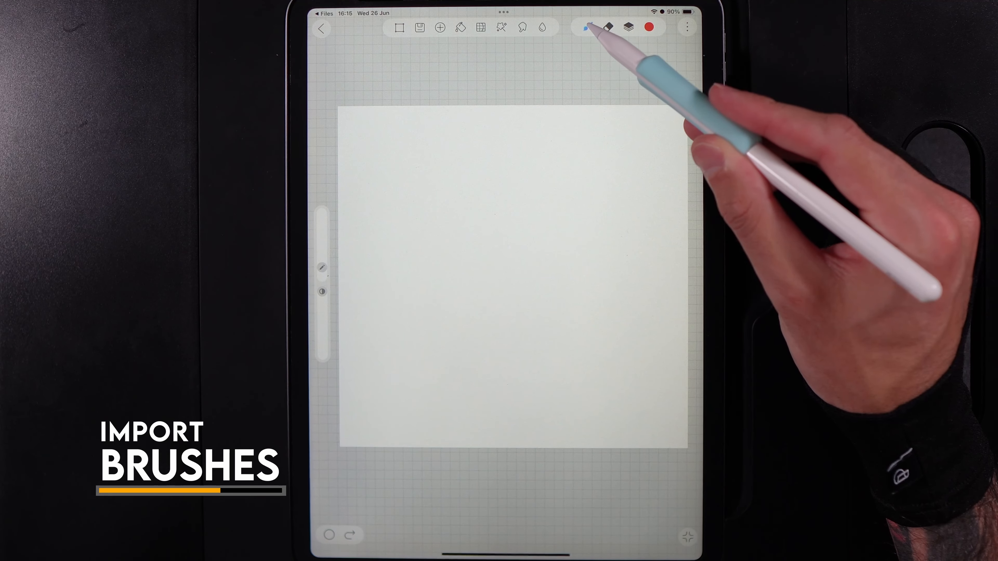
Verify the Monoline Joeldesigns brush is listed in the Imported brush group
{"action": "left_click", "coordinate": [585, 27]}
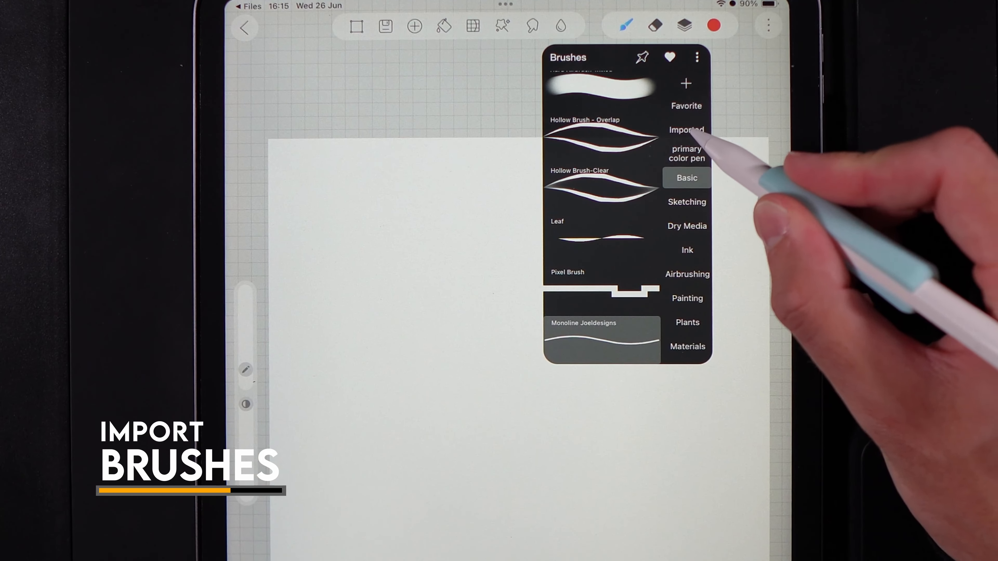
{"action": "left_click", "coordinate": [685, 128]}
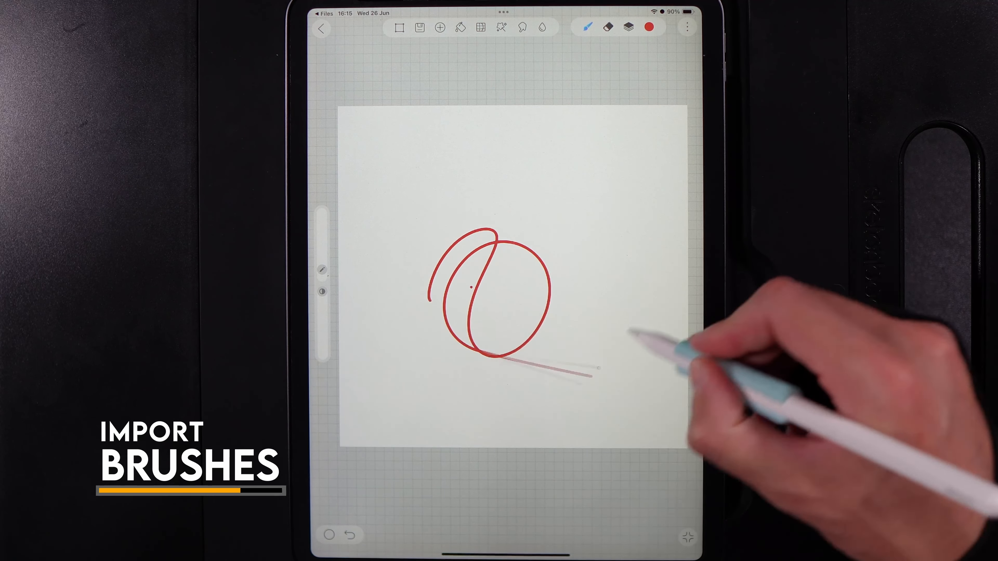
{"action": "left_click", "coordinate": [586, 27]}
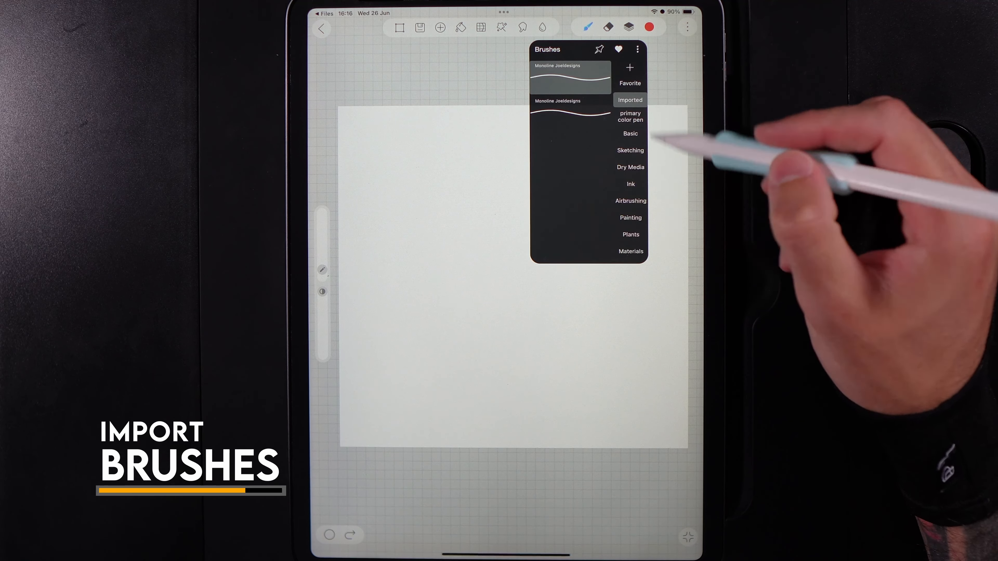
{"action": "mouse_move", "coordinate": [630, 184]}
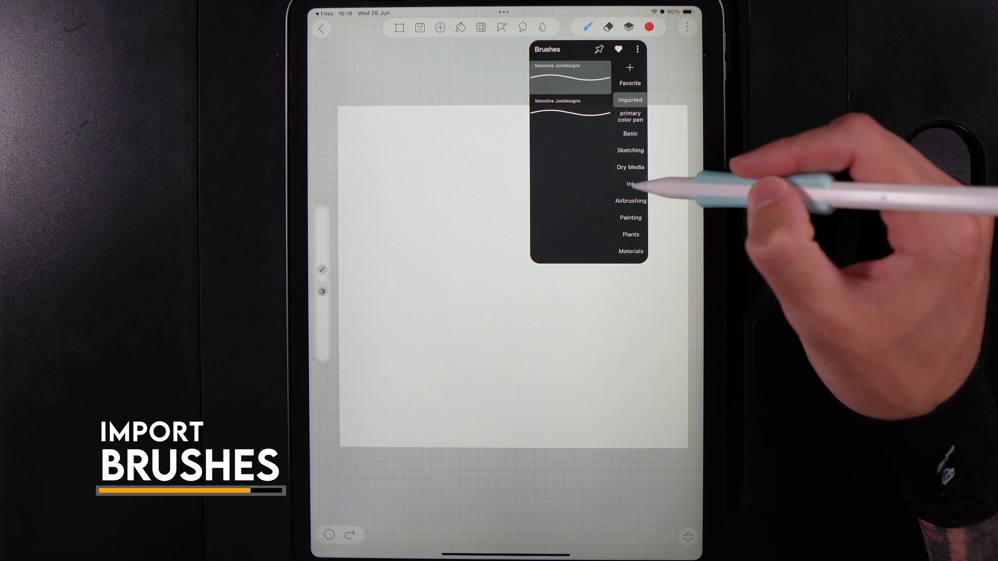
{"action": "mouse_move", "coordinate": [649, 220]}
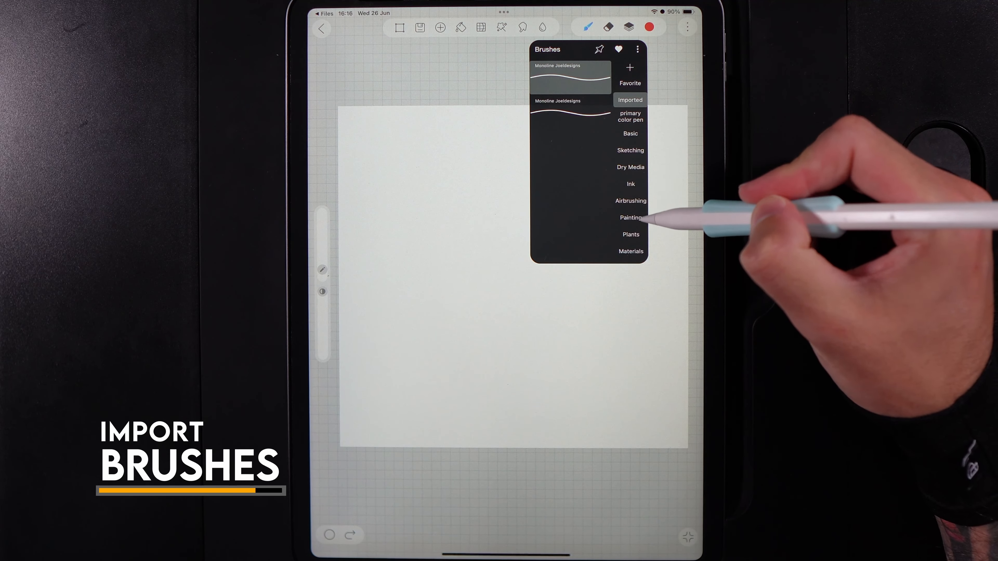